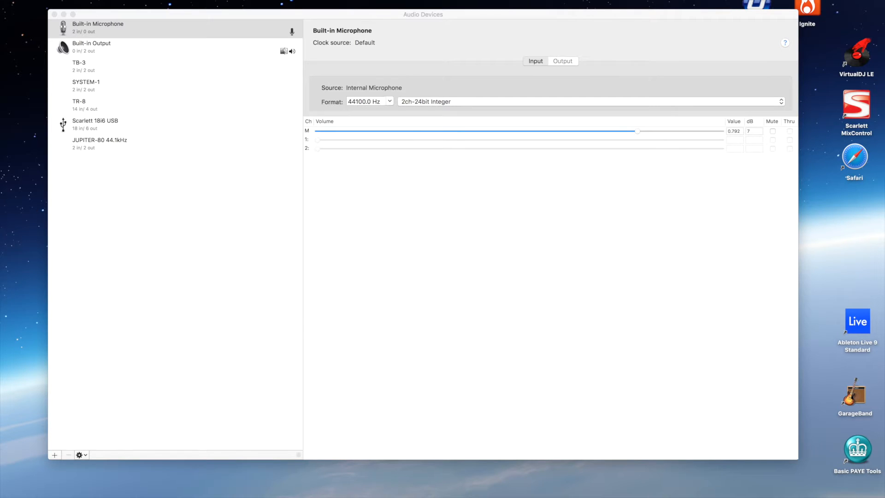
# Launch Ableton Live 9 Standard from its desktop icon.
pyautogui.click(856, 321)
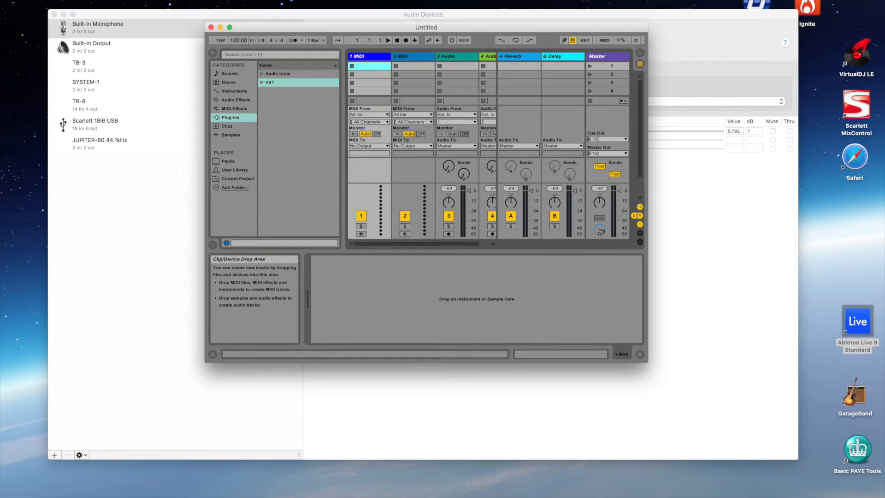
# Open Live's Audio preferences and list the available audio input devices.
pyautogui.click(34, 3)
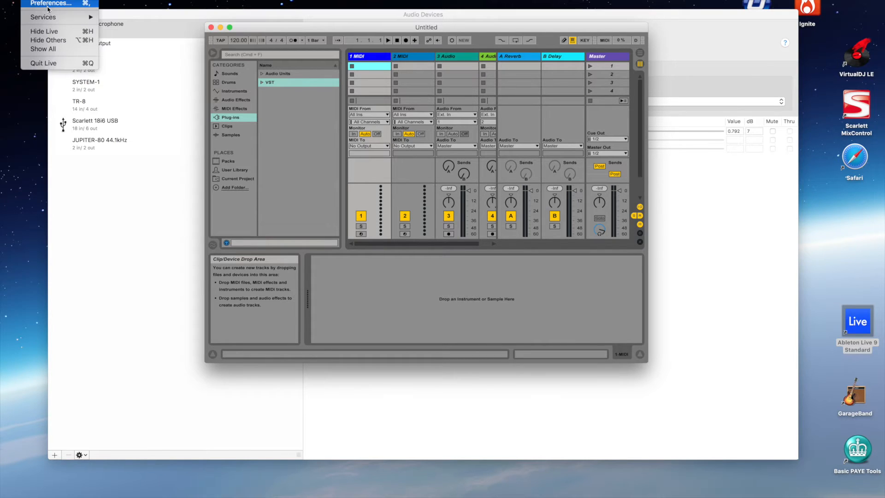
pyautogui.click(51, 3)
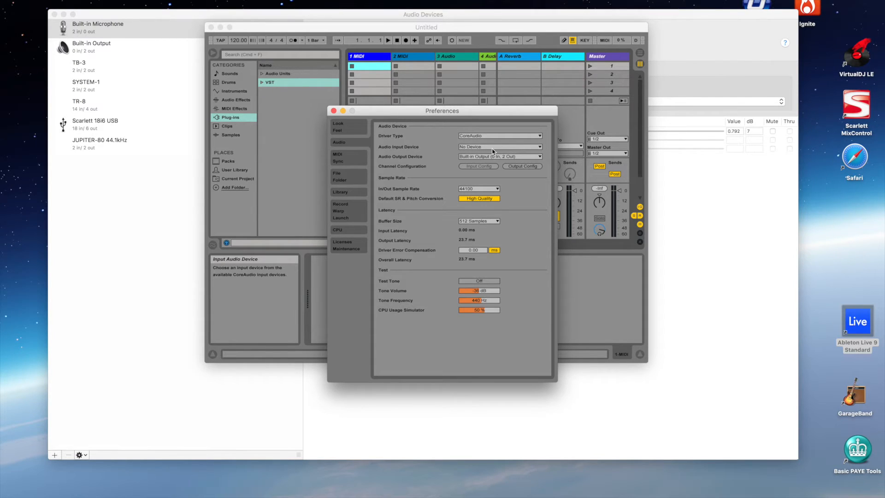
pyautogui.moveTo(539, 151)
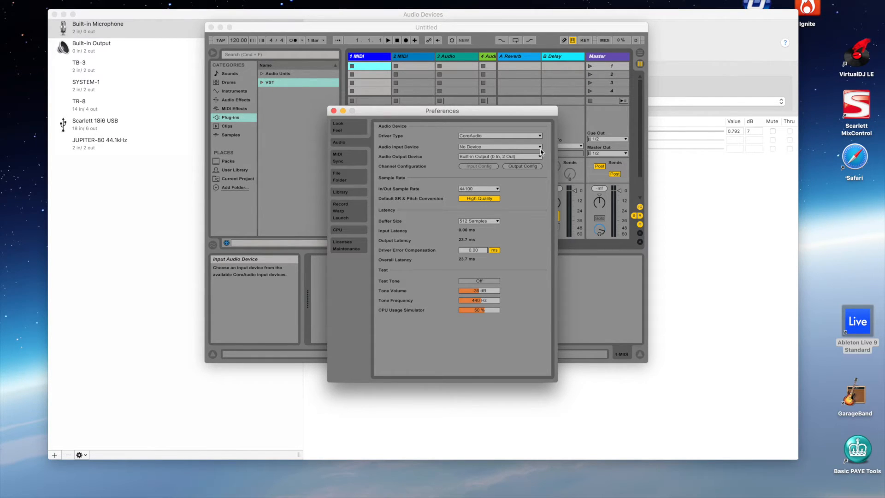
pyautogui.click(498, 147)
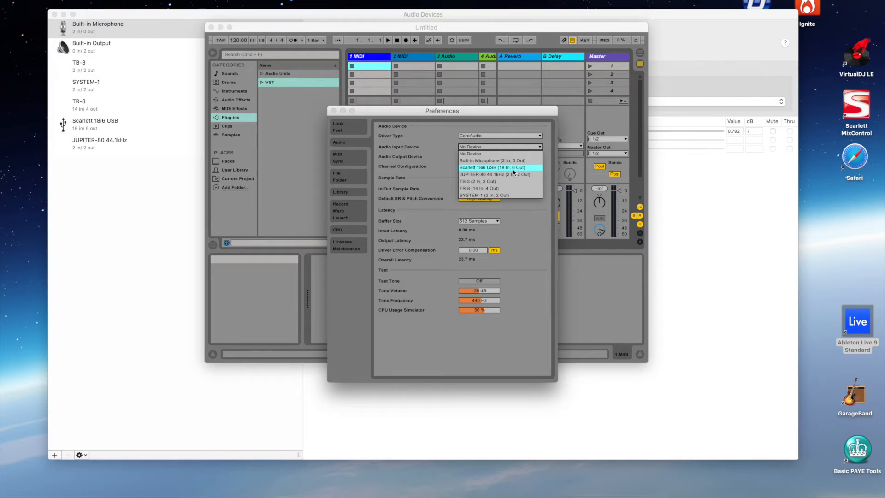
pyautogui.moveTo(490, 181)
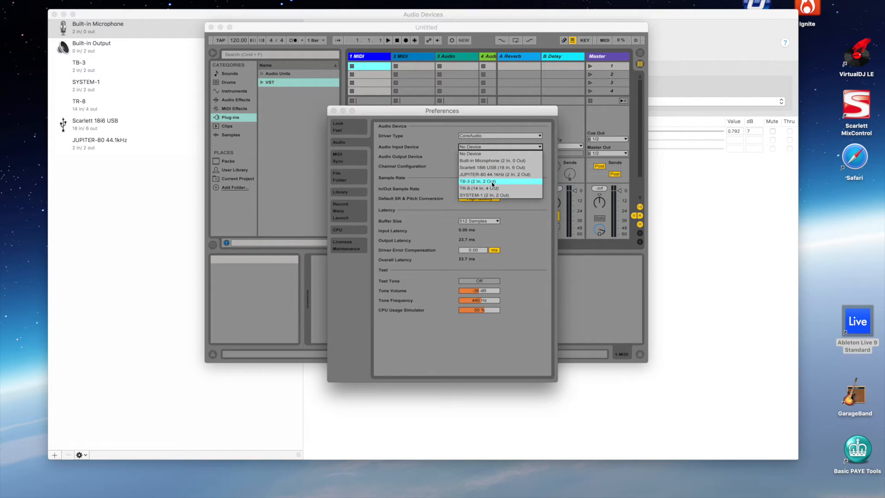
pyautogui.moveTo(499, 194)
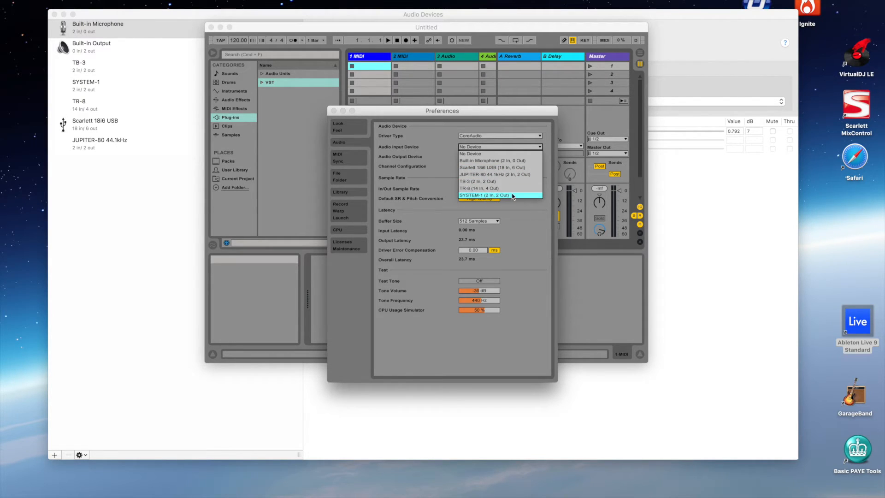
pyautogui.moveTo(514, 196)
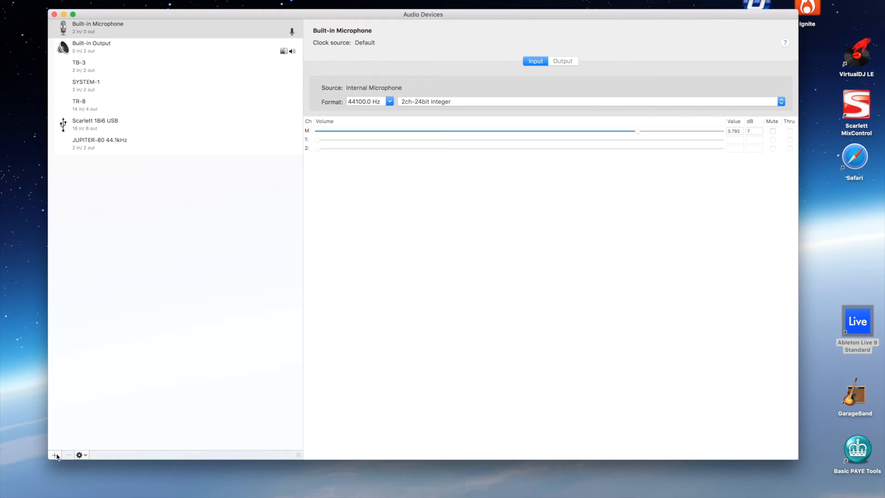
# Create a new Aggregate Device from the + menu in Audio MIDI Setup.
pyautogui.click(54, 455)
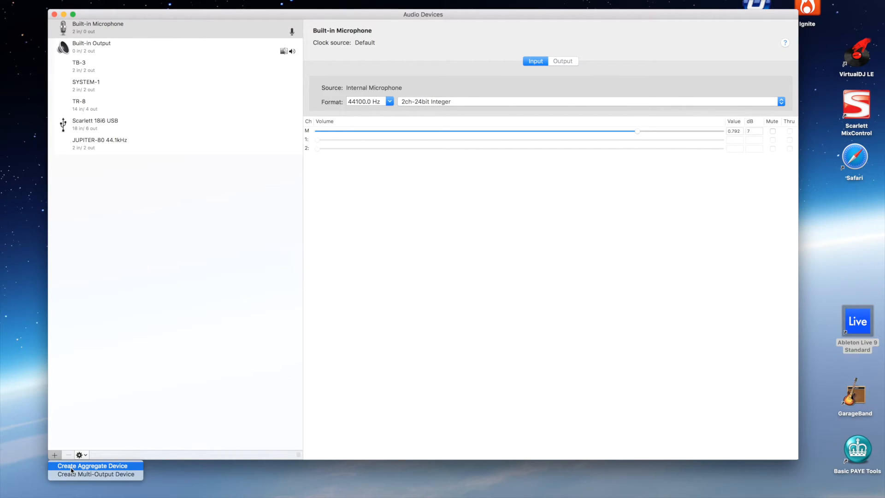
pyautogui.click(93, 466)
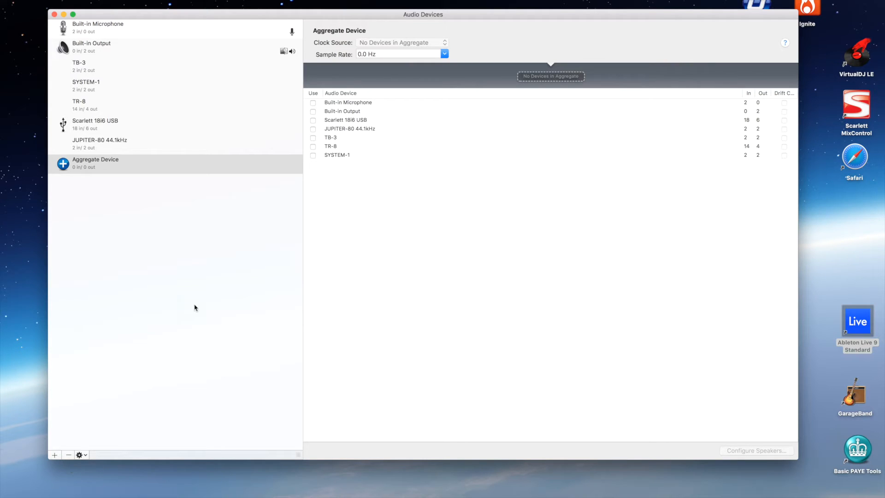
pyautogui.moveTo(85, 78)
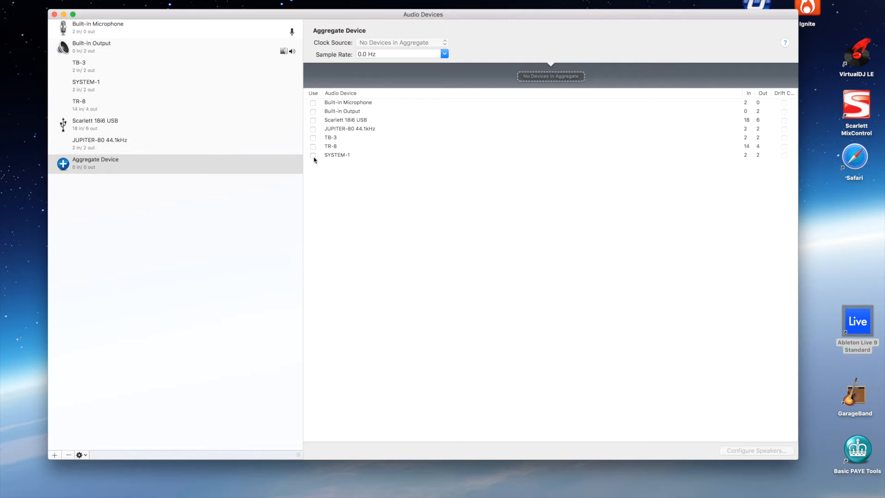
# Tick SYSTEM-1 and TR-8 as member devices of the Aggregate Device.
pyautogui.click(313, 155)
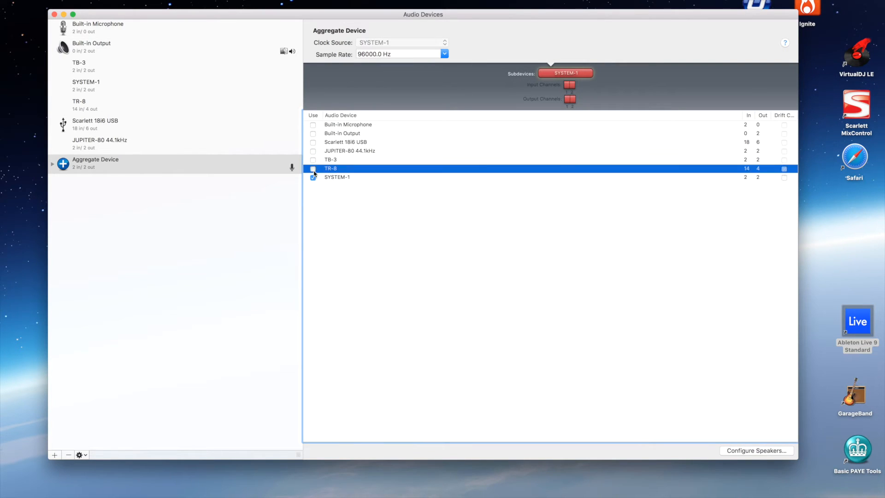
pyautogui.click(313, 160)
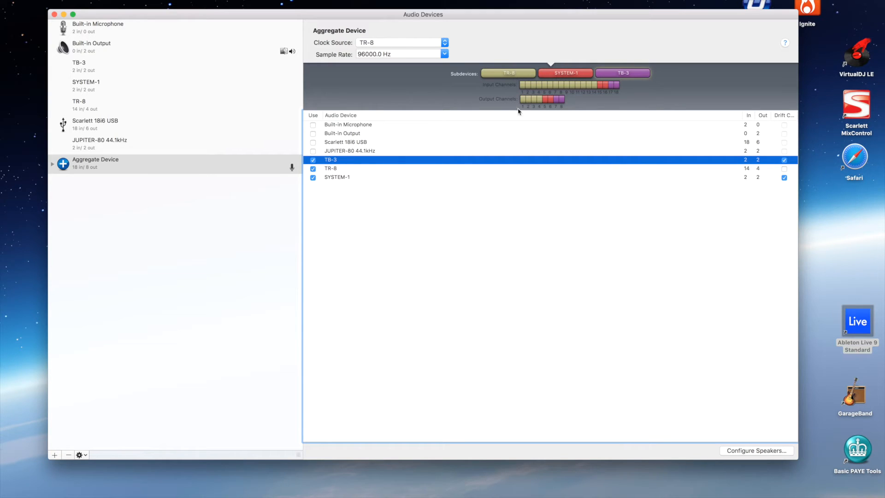
pyautogui.moveTo(477, 81)
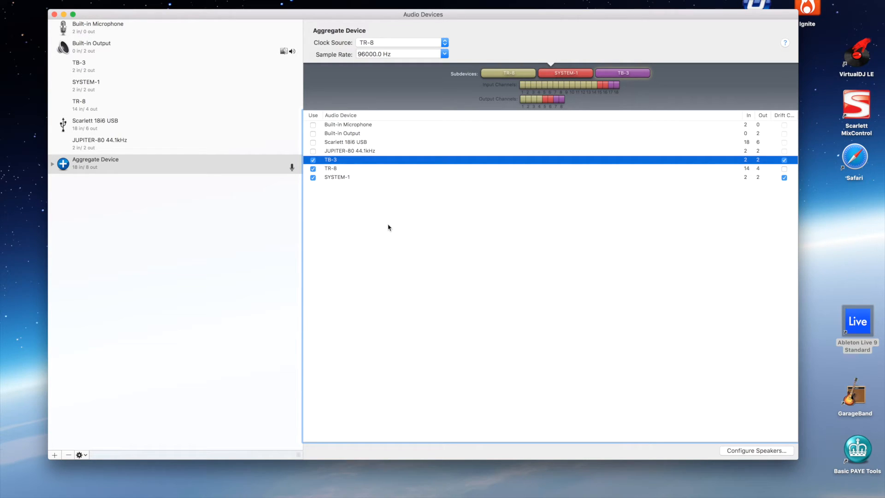
pyautogui.moveTo(623, 98)
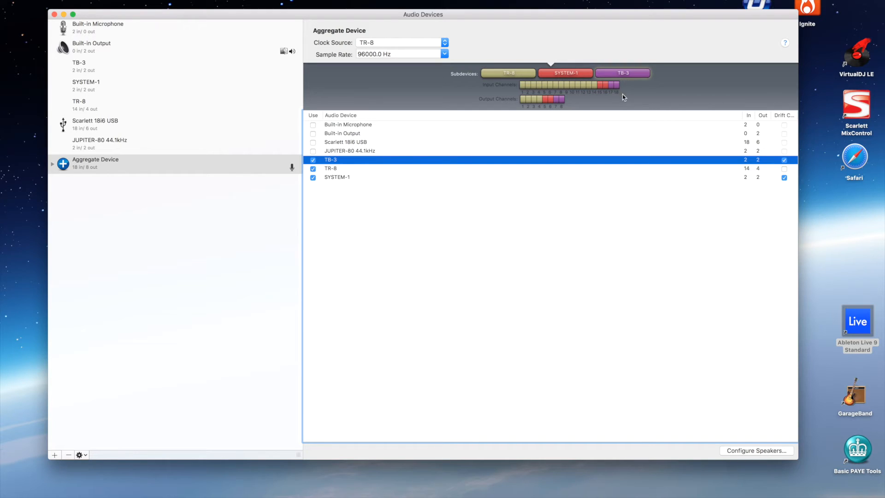
pyautogui.moveTo(531, 87)
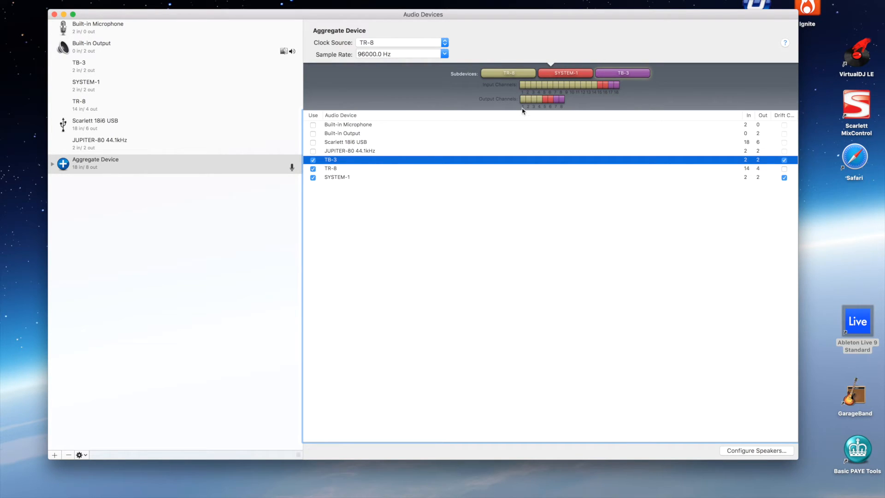
pyautogui.moveTo(522, 104)
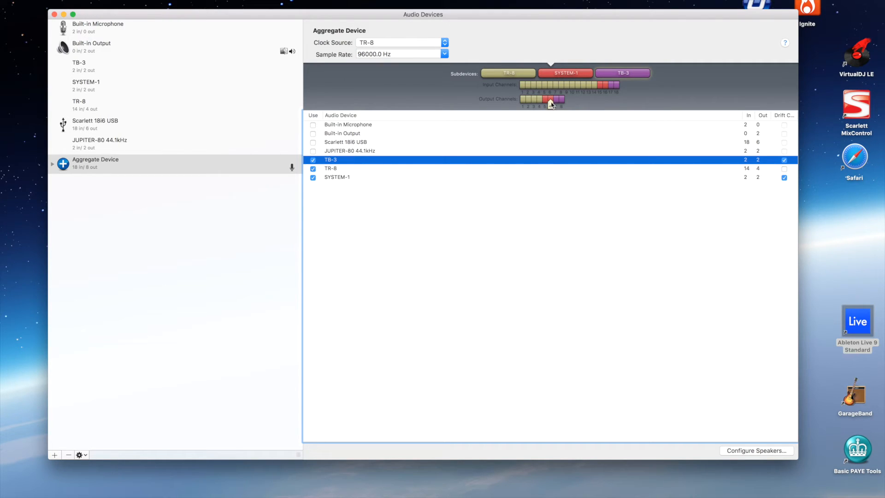
pyautogui.moveTo(575, 104)
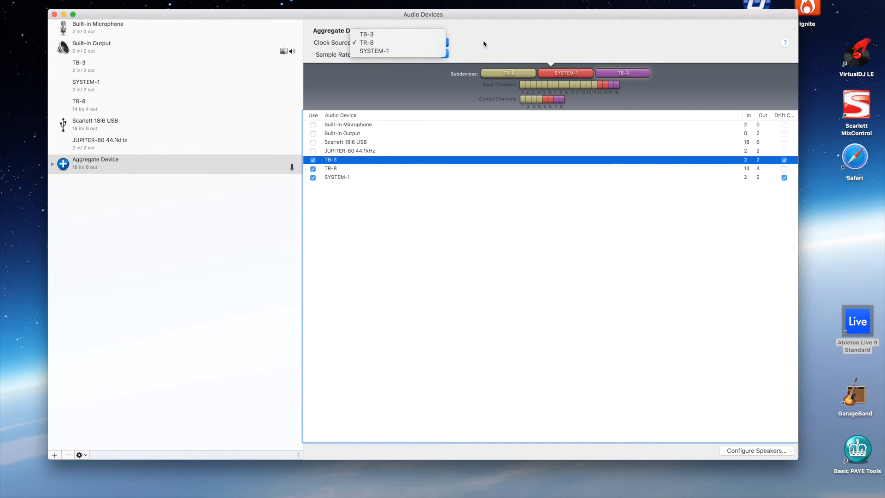
pyautogui.click(367, 43)
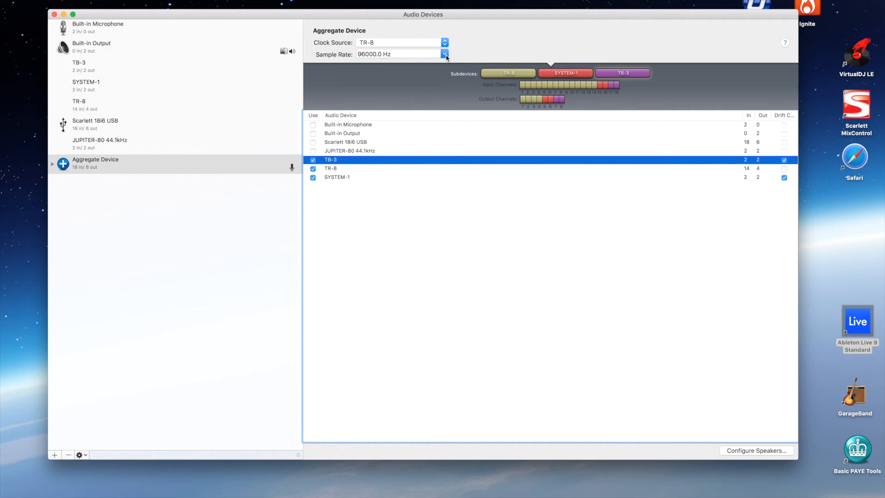
pyautogui.click(445, 54)
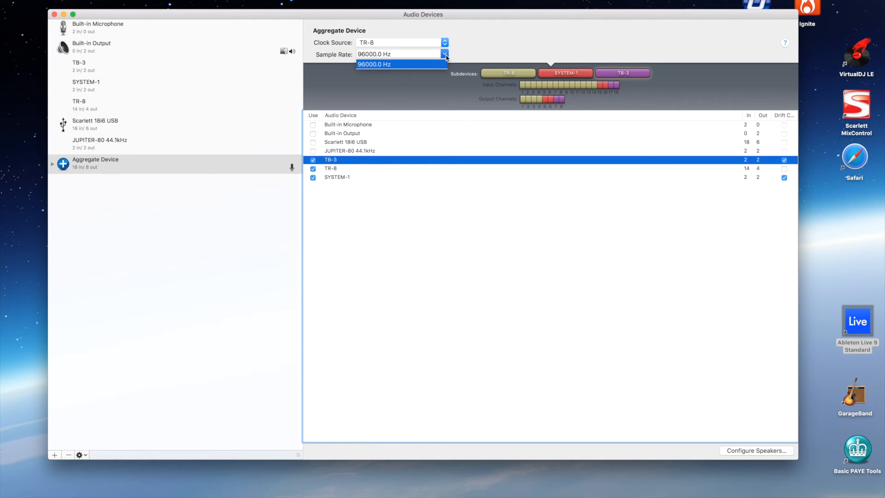
pyautogui.moveTo(82, 3)
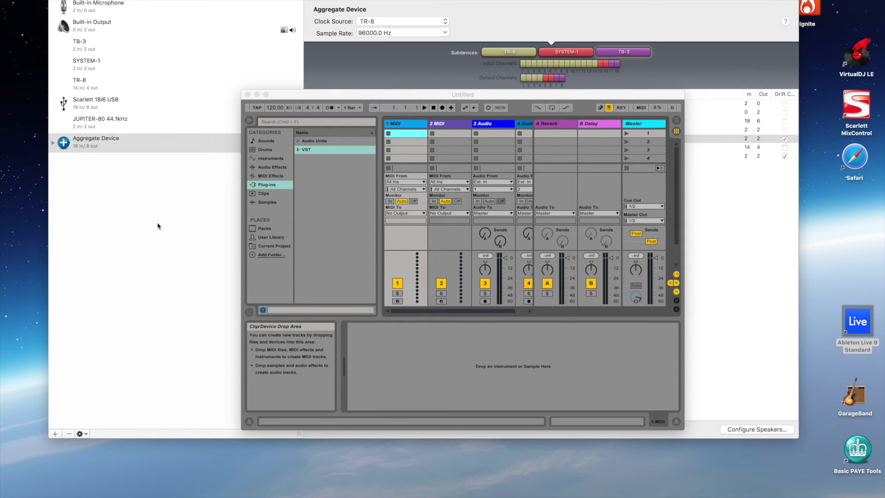
pyautogui.moveTo(308, 100)
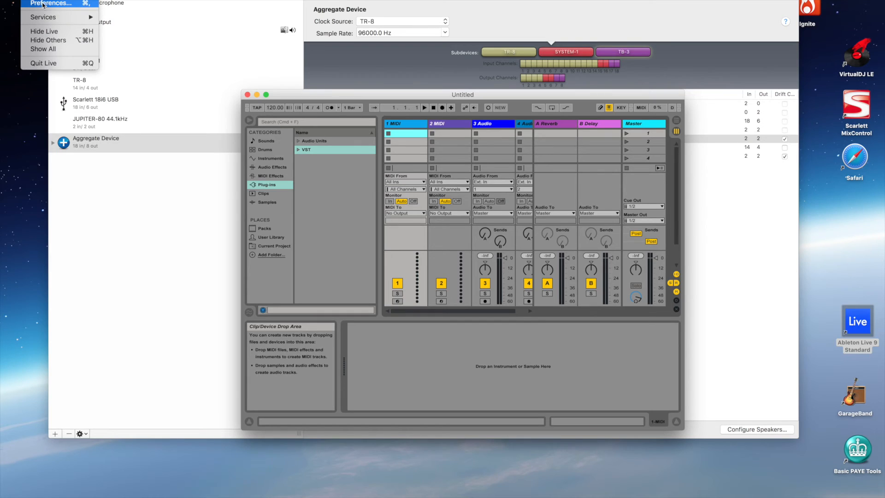
# Reopen Live's Preferences on the Audio tab.
pyautogui.click(51, 2)
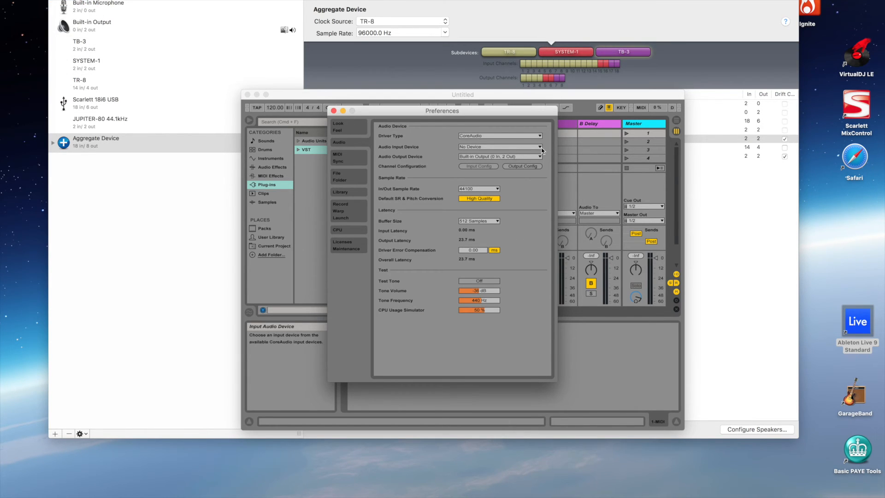
# Set Aggregate Device as audio input and Scarlett 18i6 USB as audio output.
pyautogui.click(498, 147)
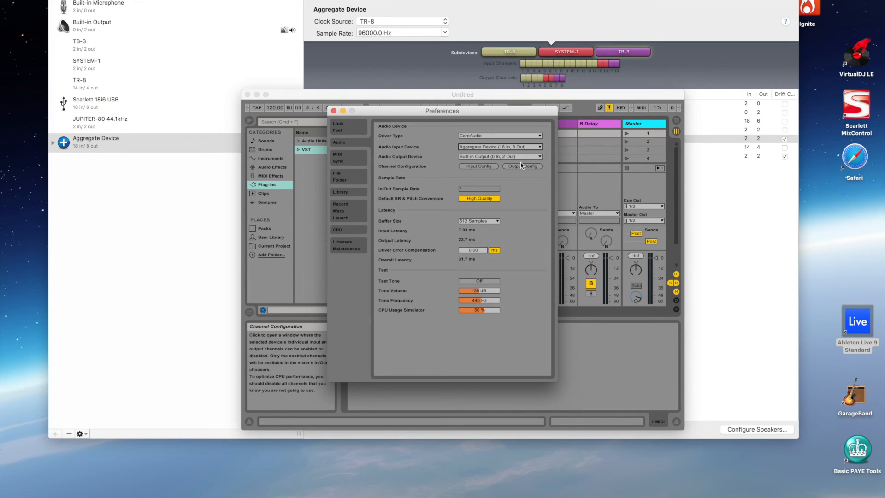
pyautogui.click(498, 156)
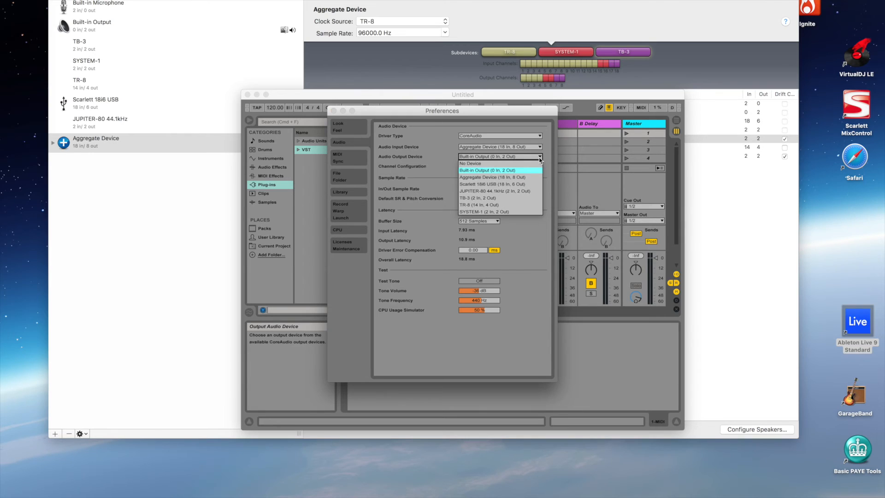
pyautogui.moveTo(507, 183)
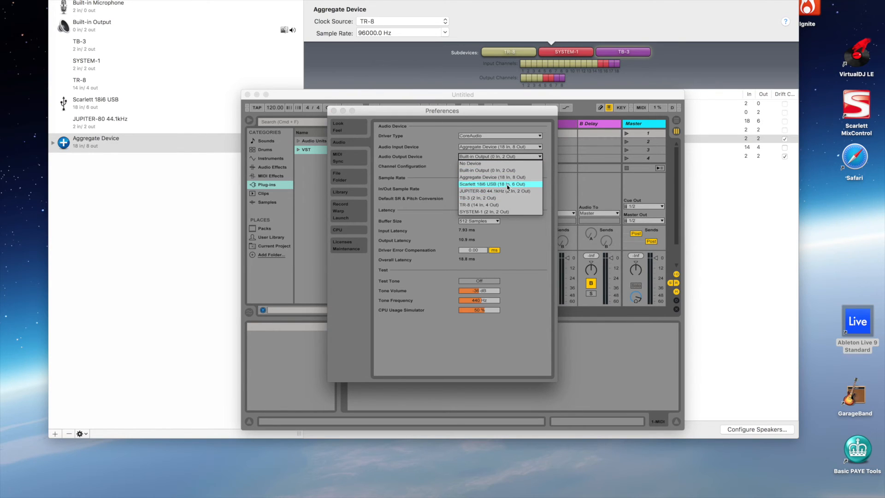
pyautogui.click(492, 184)
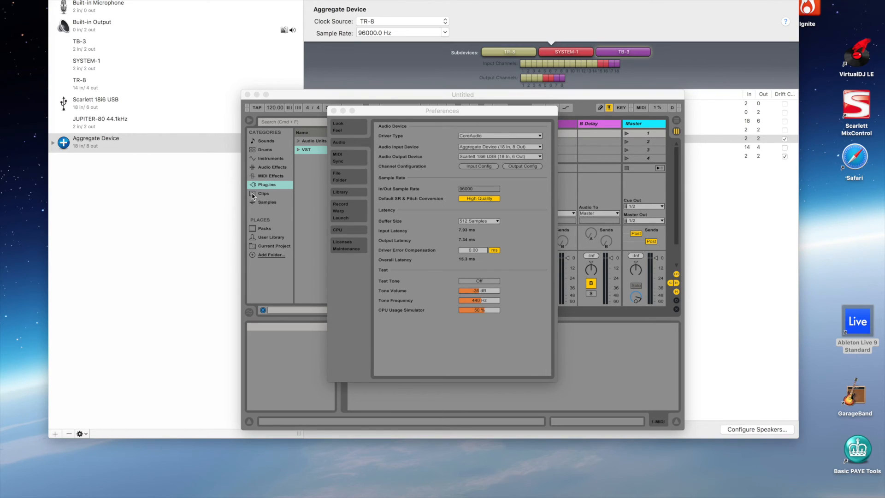
pyautogui.moveTo(483, 170)
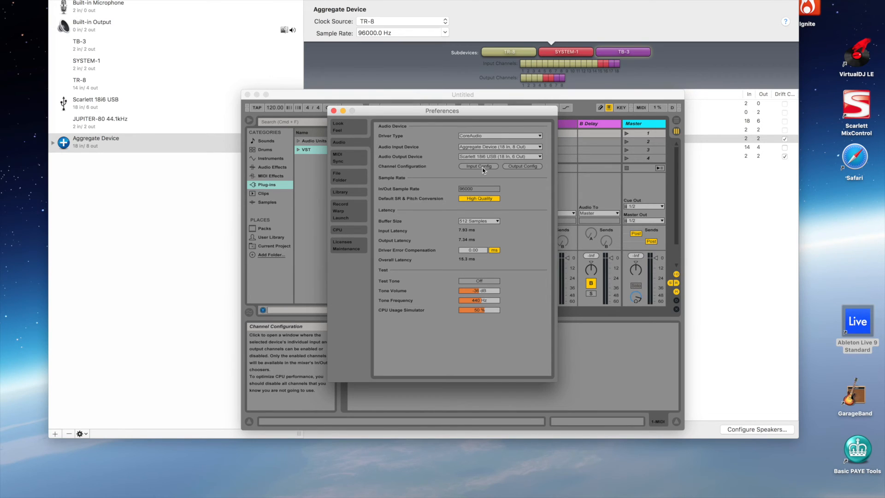
# In Input Config, use inputs 1/2 as a stereo pair instead of mono.
pyautogui.click(477, 165)
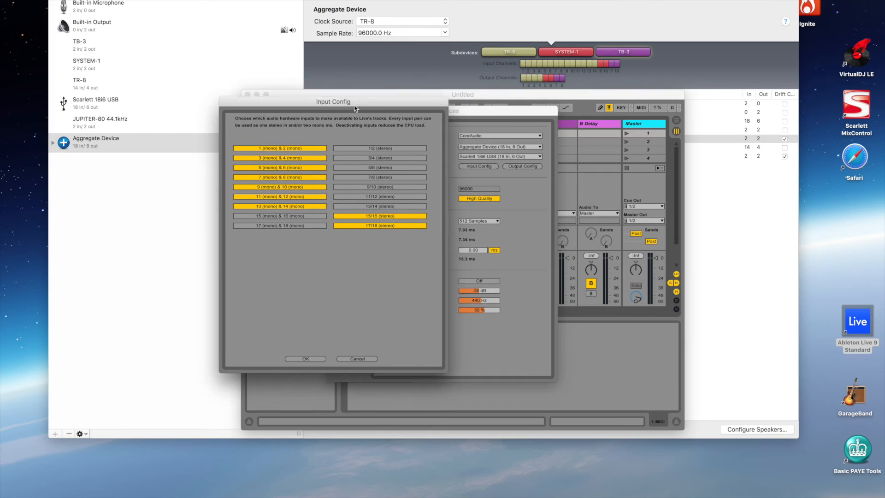
pyautogui.moveTo(333, 102); pyautogui.dragTo(226, 97)
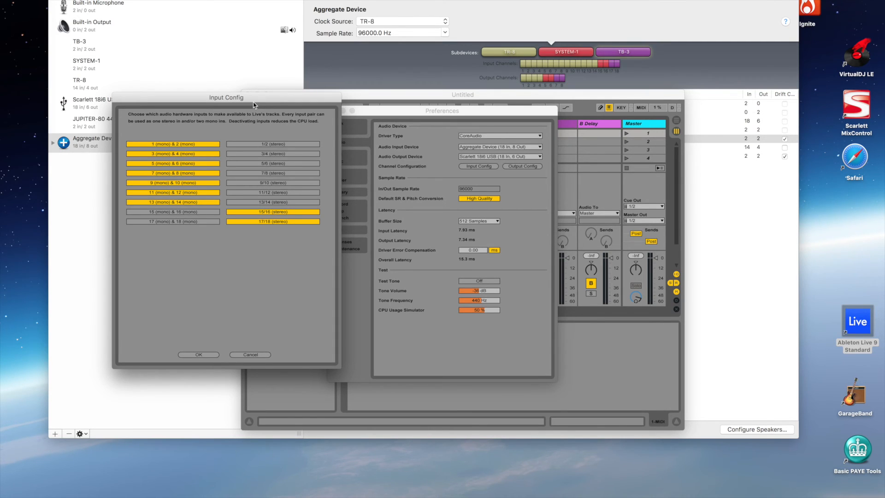
pyautogui.moveTo(513, 67)
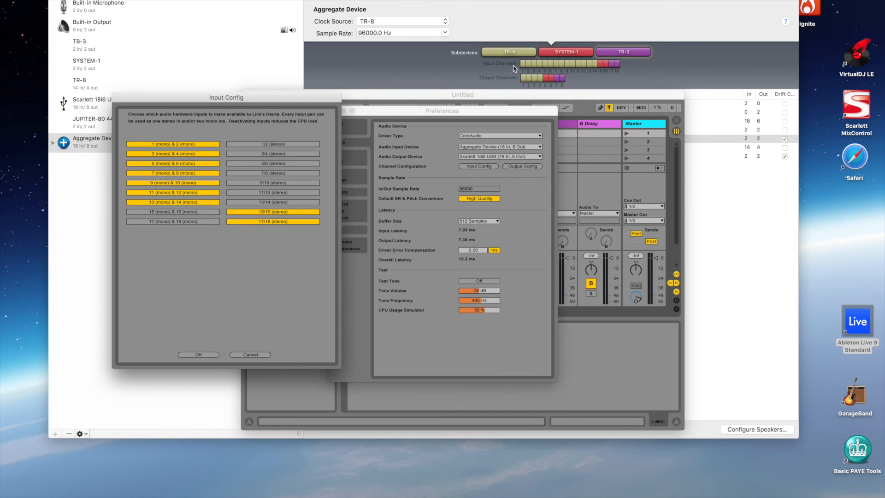
pyautogui.moveTo(525, 75)
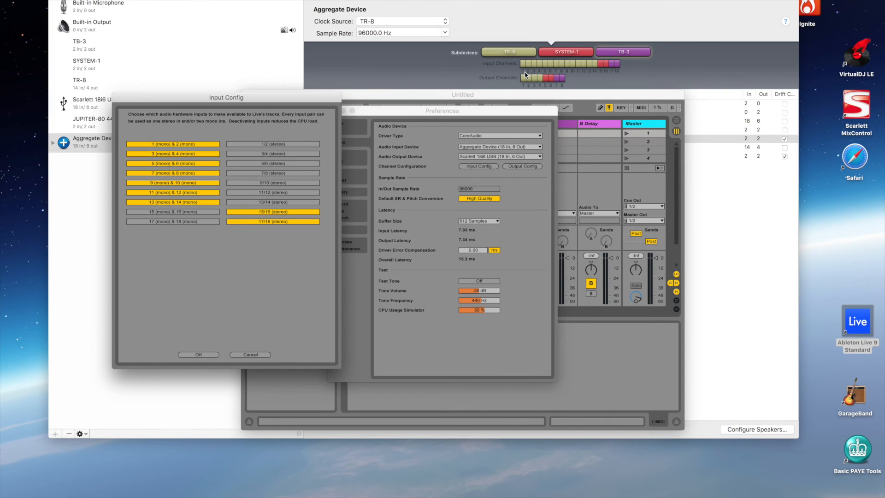
pyautogui.moveTo(595, 75)
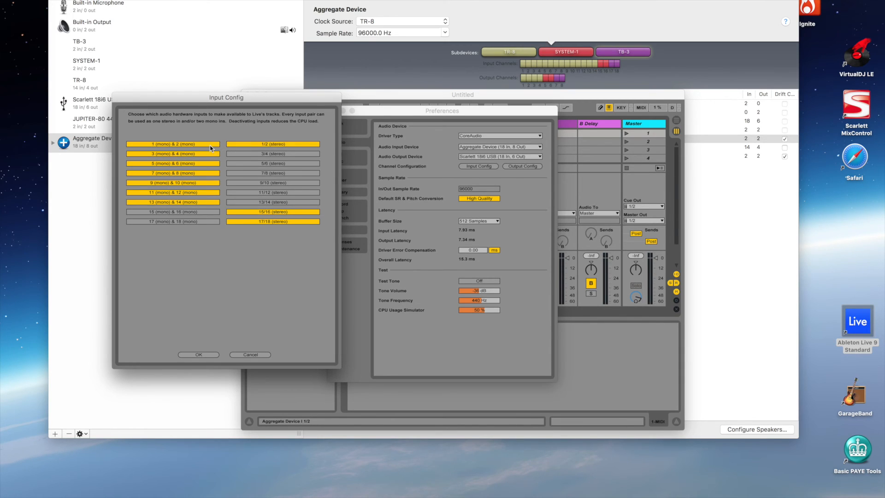
pyautogui.click(172, 143)
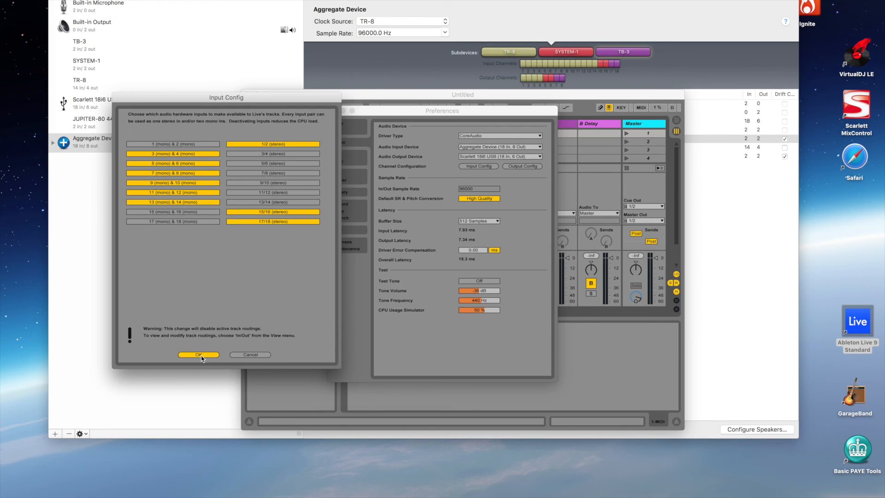
# Apply the input setup and confirm outputs 1/2, 3/4, 5/6 as stereo pairs.
pyautogui.click(198, 354)
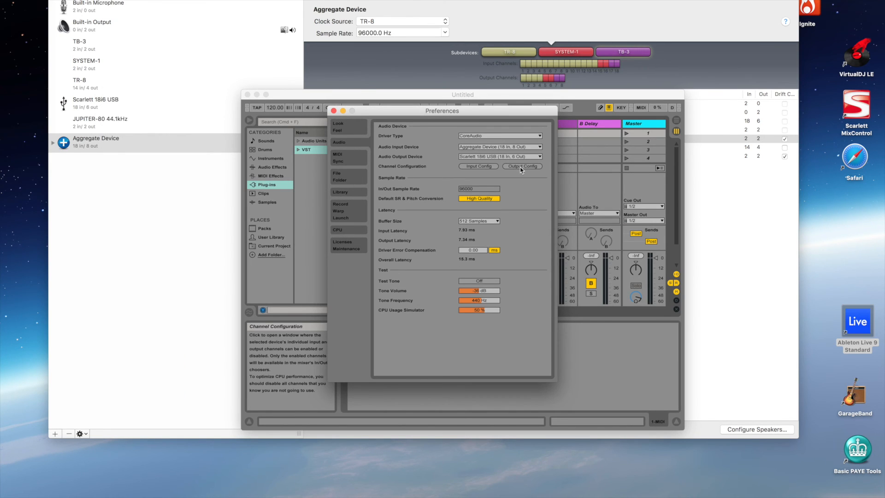
pyautogui.click(521, 166)
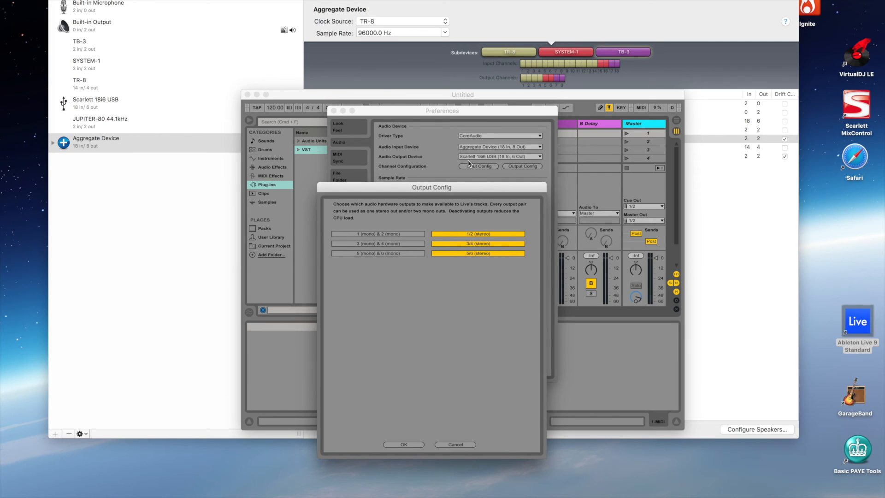
pyautogui.moveTo(485, 163)
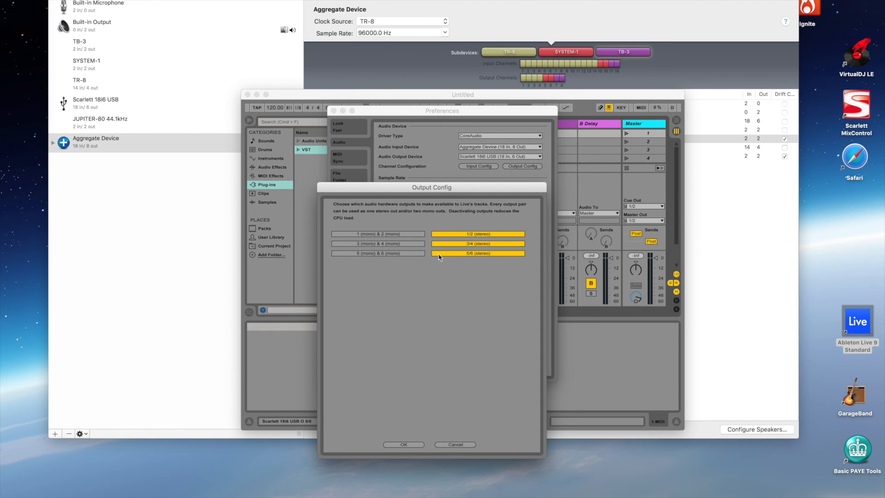
pyautogui.moveTo(440, 267)
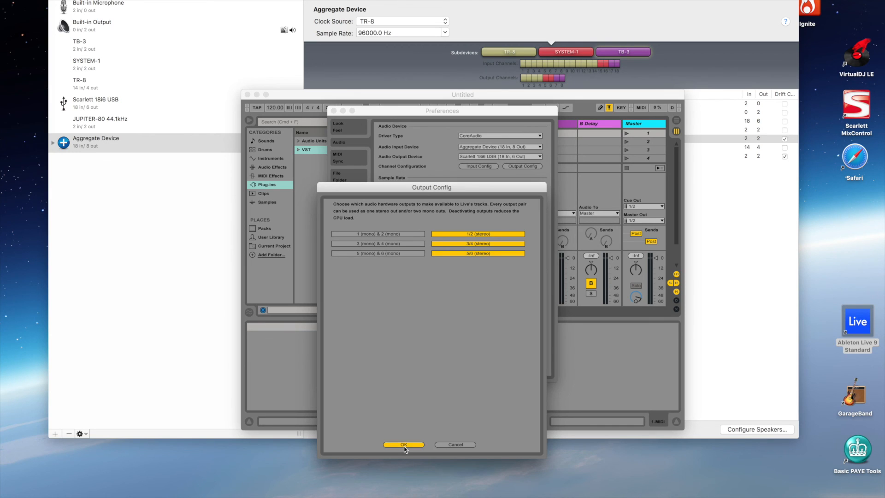
pyautogui.click(404, 444)
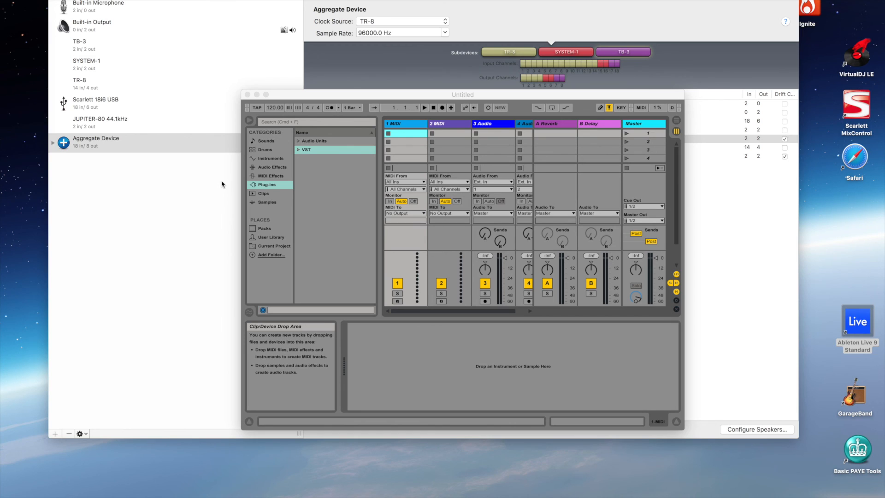
pyautogui.moveTo(510, 189)
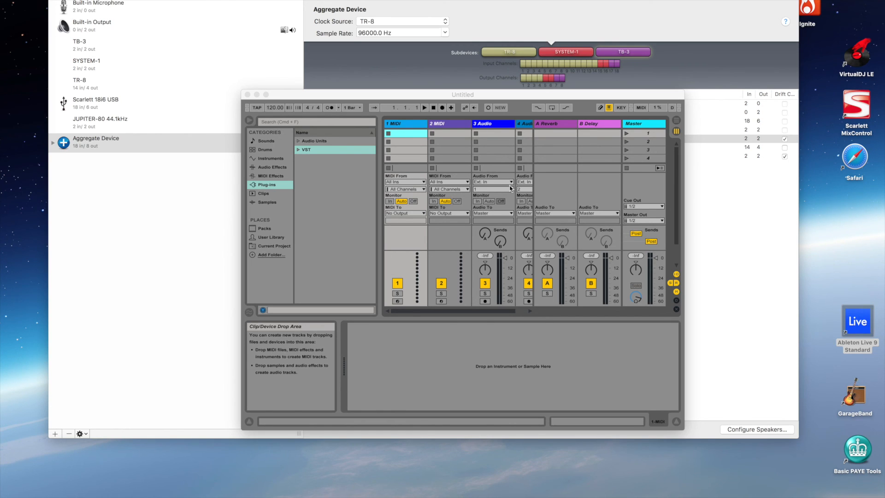
# View track 3's input channel choices: stereo 1/2, 15/16, 17/18 and mono 3–14.
pyautogui.click(492, 182)
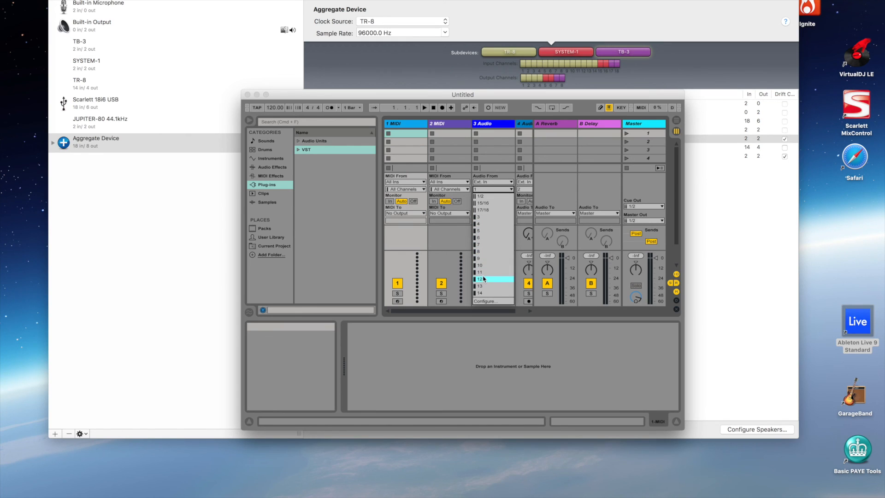
pyautogui.click(482, 209)
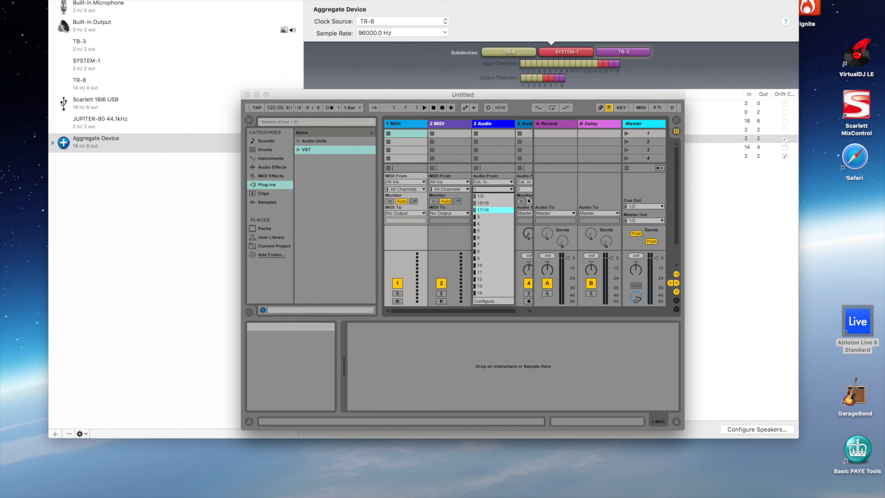